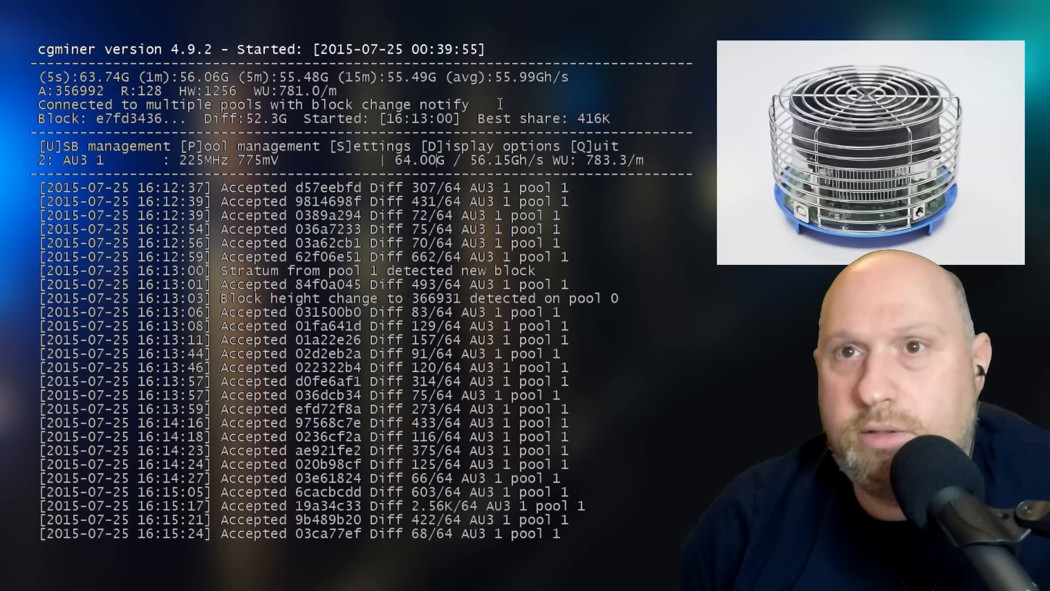
pyautogui.moveTo(322, 104)
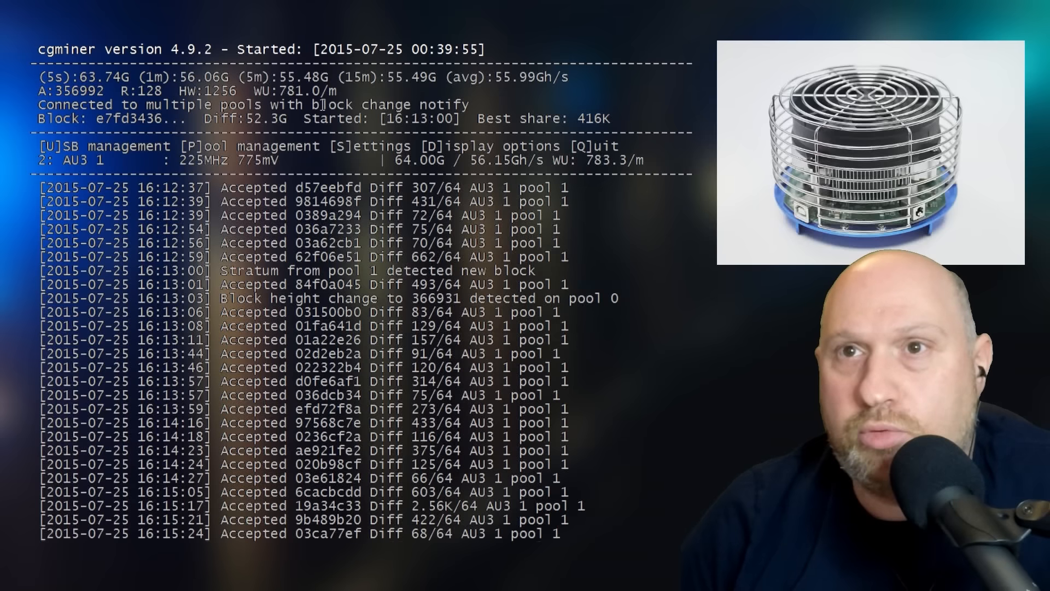